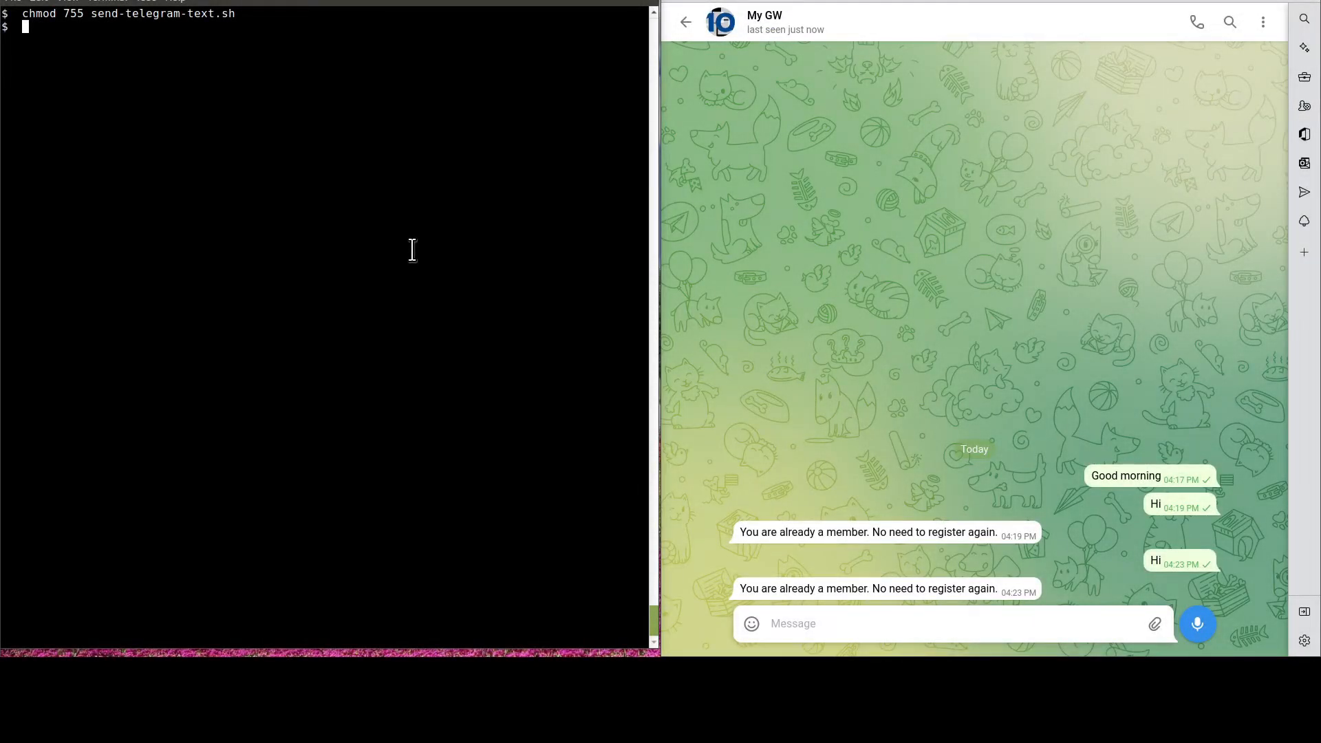
- Enter ./send-telegram-text.sh at the shell prompt to run the script
{"action": "type", "text": "."}
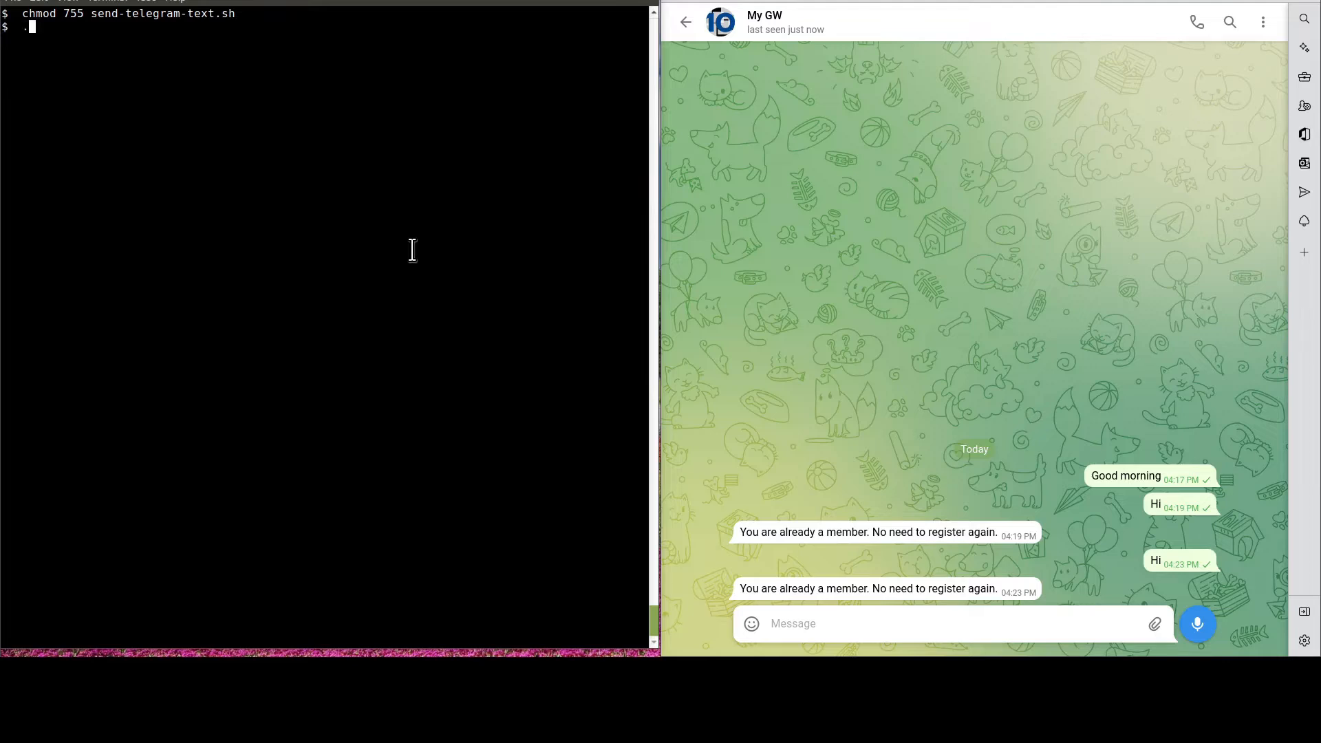
{"action": "type", "text": "./send-telegram-text.sh"}
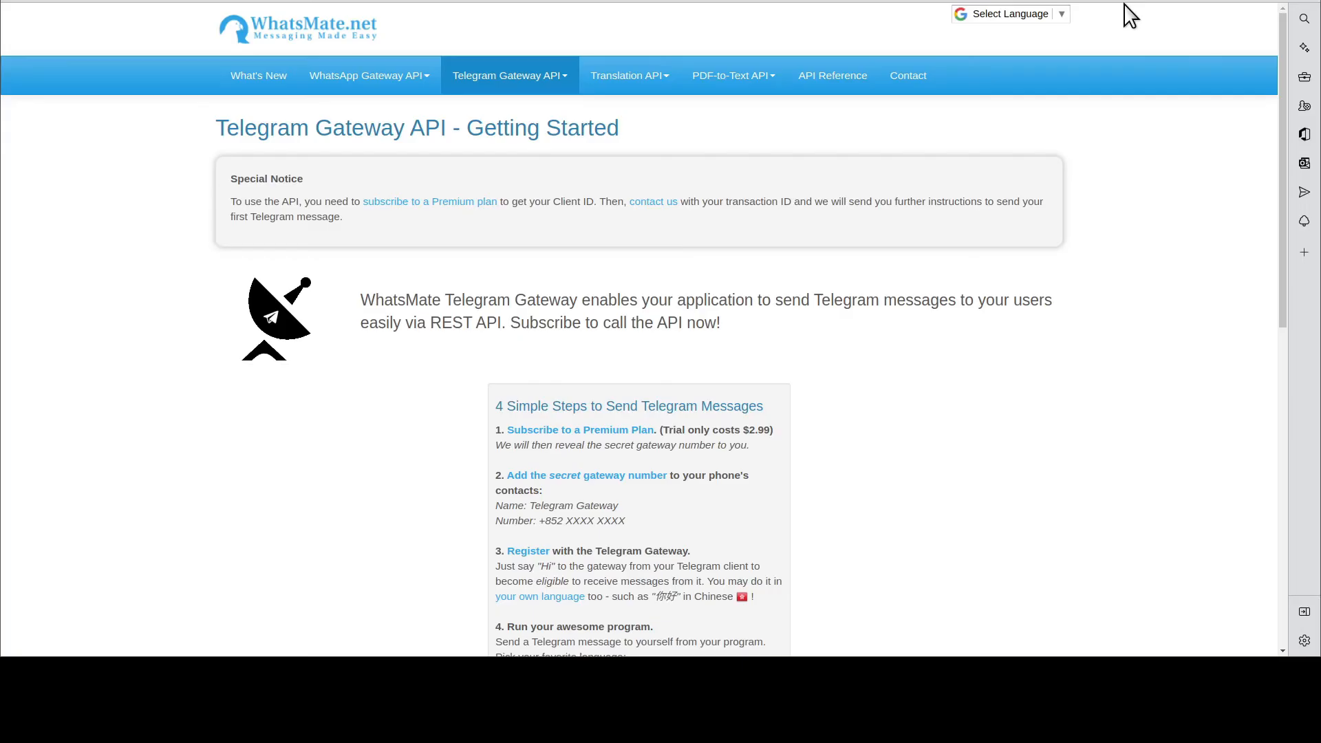
{"action": "mouse_move", "coordinate": [628, 138]}
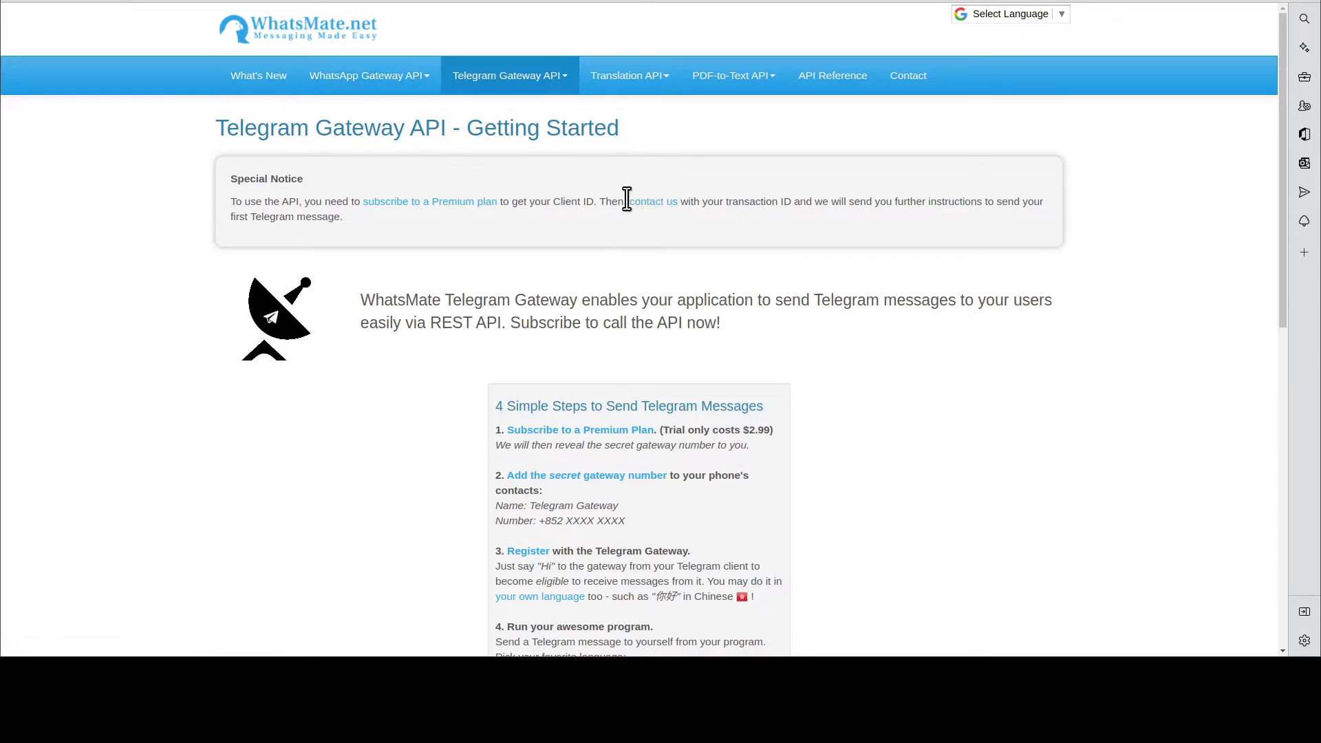
- Subscribe to the Telegram Gateway premium plans from the Getting Started page
{"action": "scroll", "scroll_direction": "down", "scroll_amount": 3}
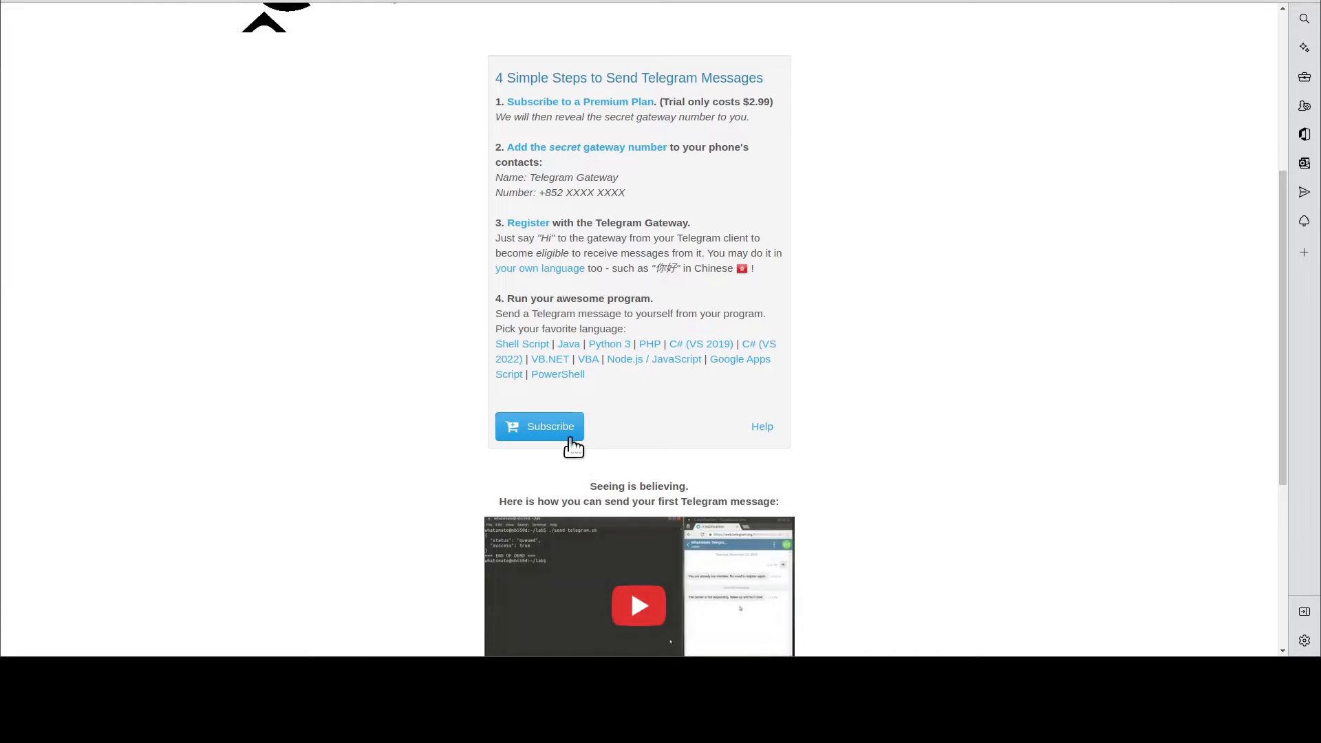
{"action": "left_click", "coordinate": [550, 427]}
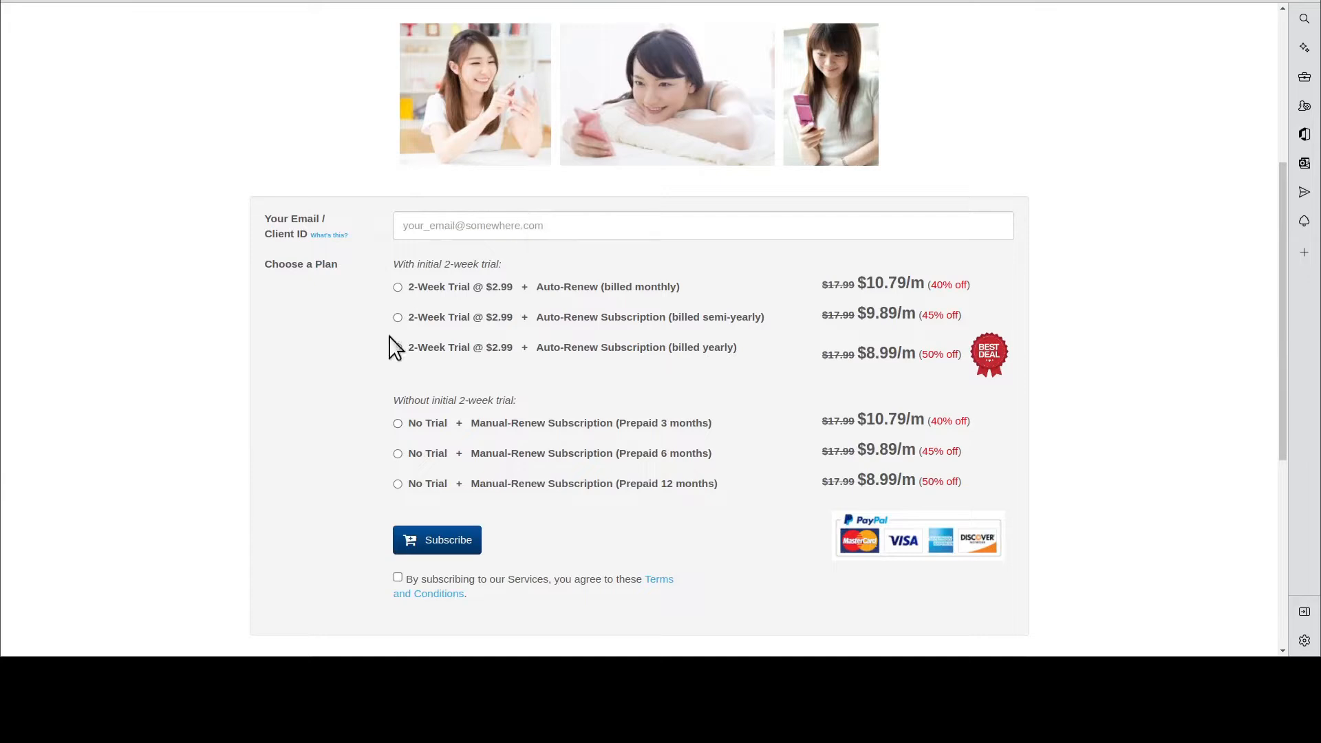
- Choose the 2-Week Trial @ $2.99 with yearly auto-renew and submit the subscription
{"action": "left_click", "coordinate": [397, 347]}
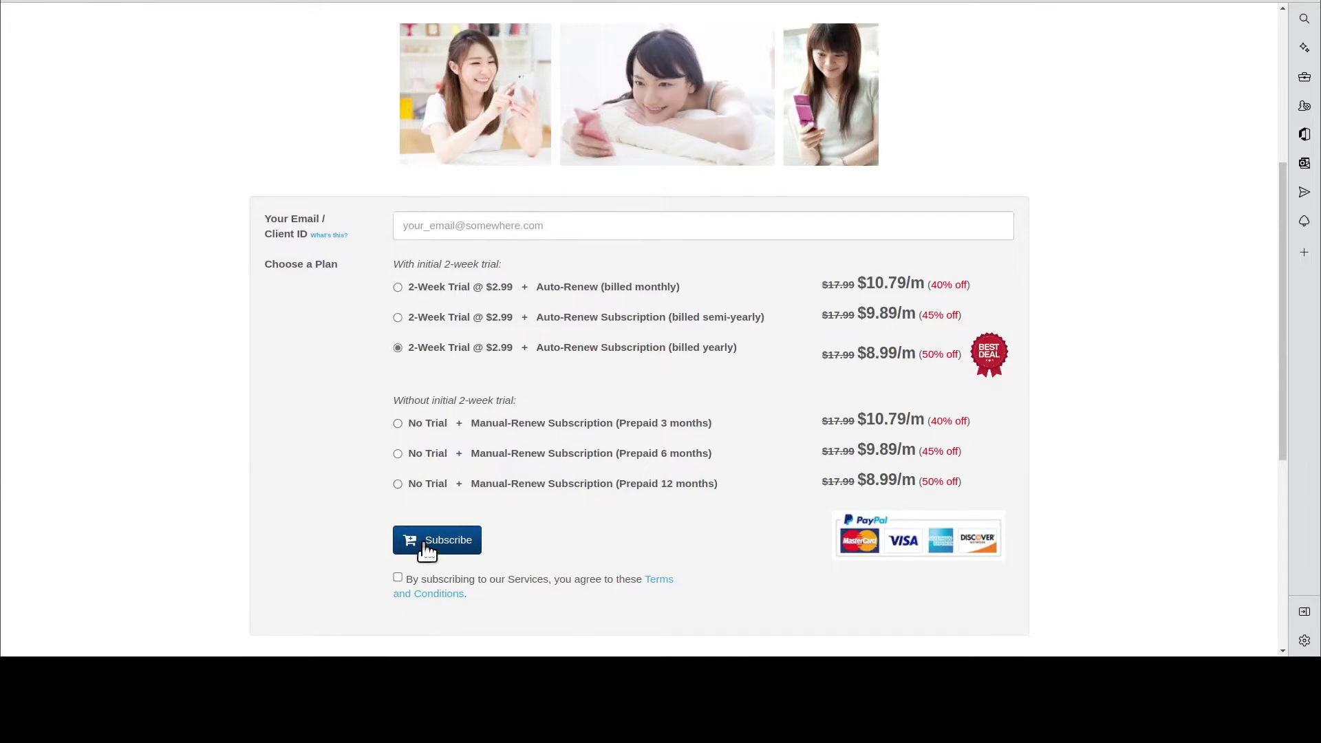
{"action": "left_click", "coordinate": [438, 539]}
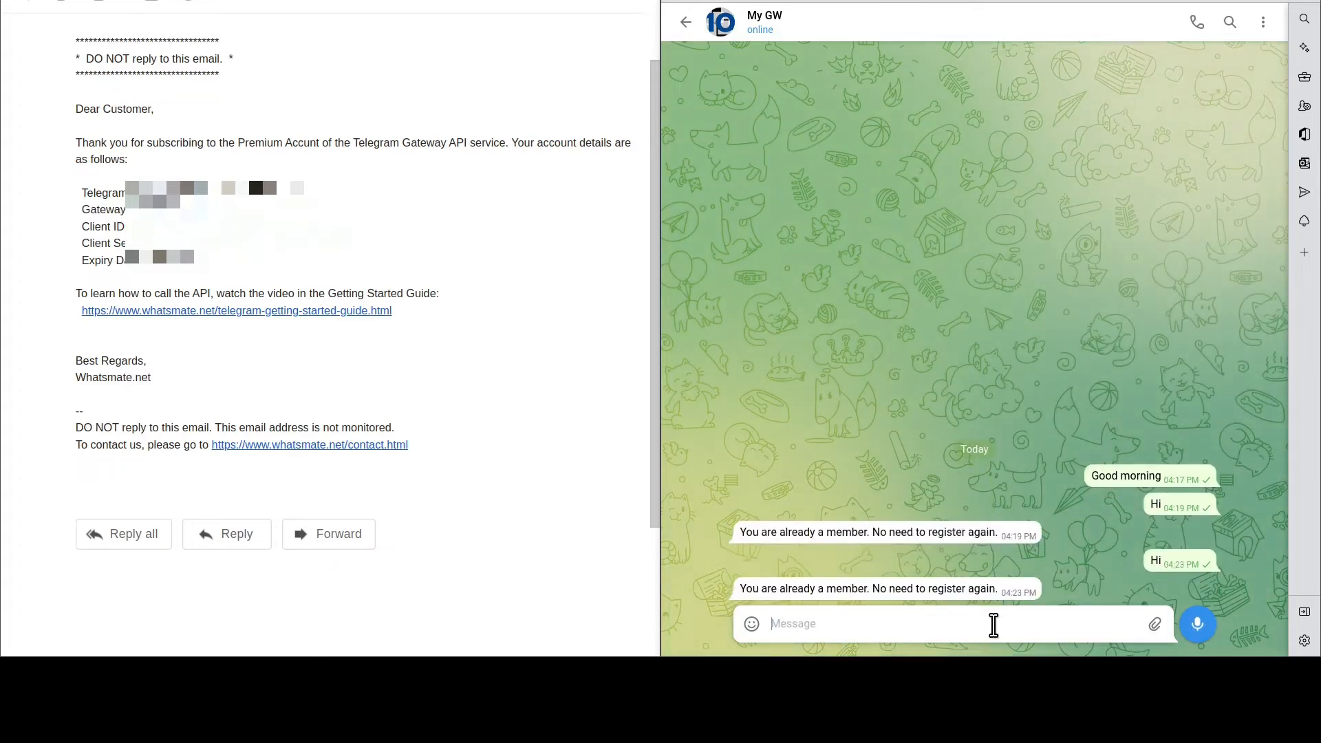
{"action": "mouse_move", "coordinate": [731, 613]}
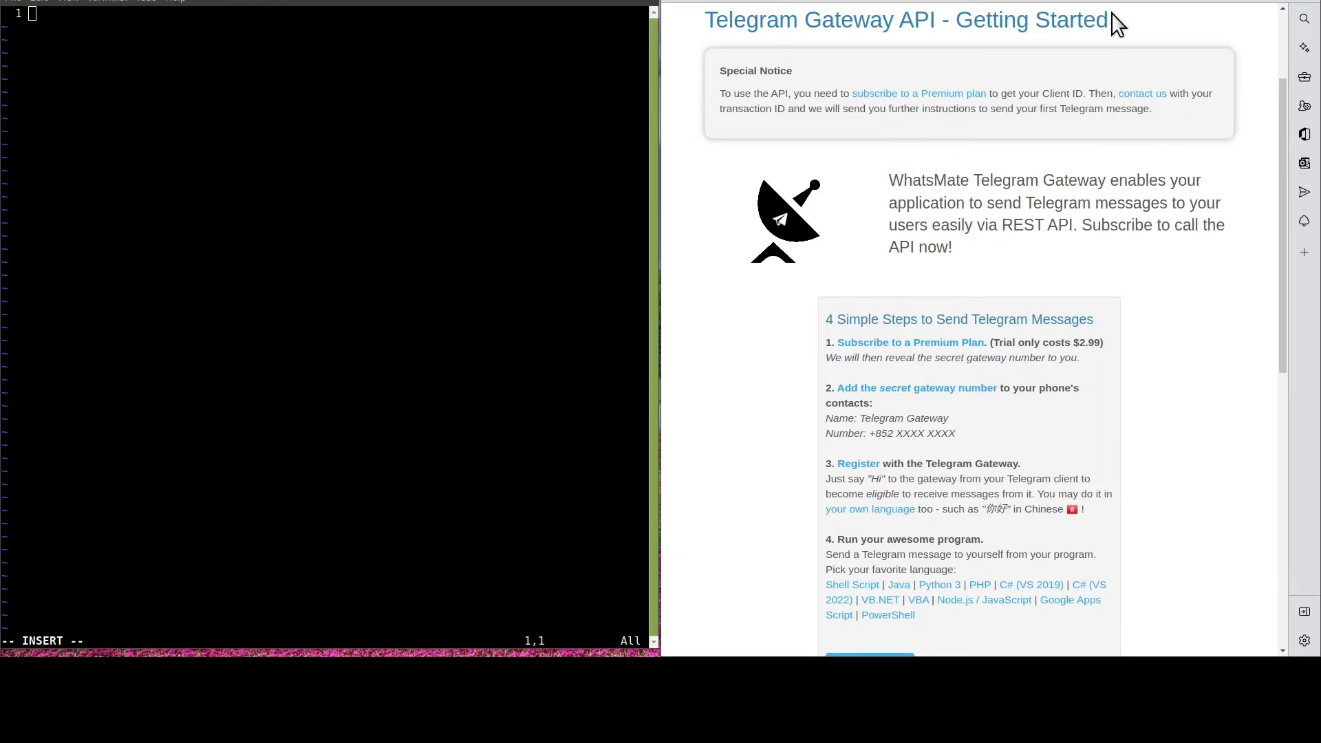
{"action": "mouse_move", "coordinate": [776, 582]}
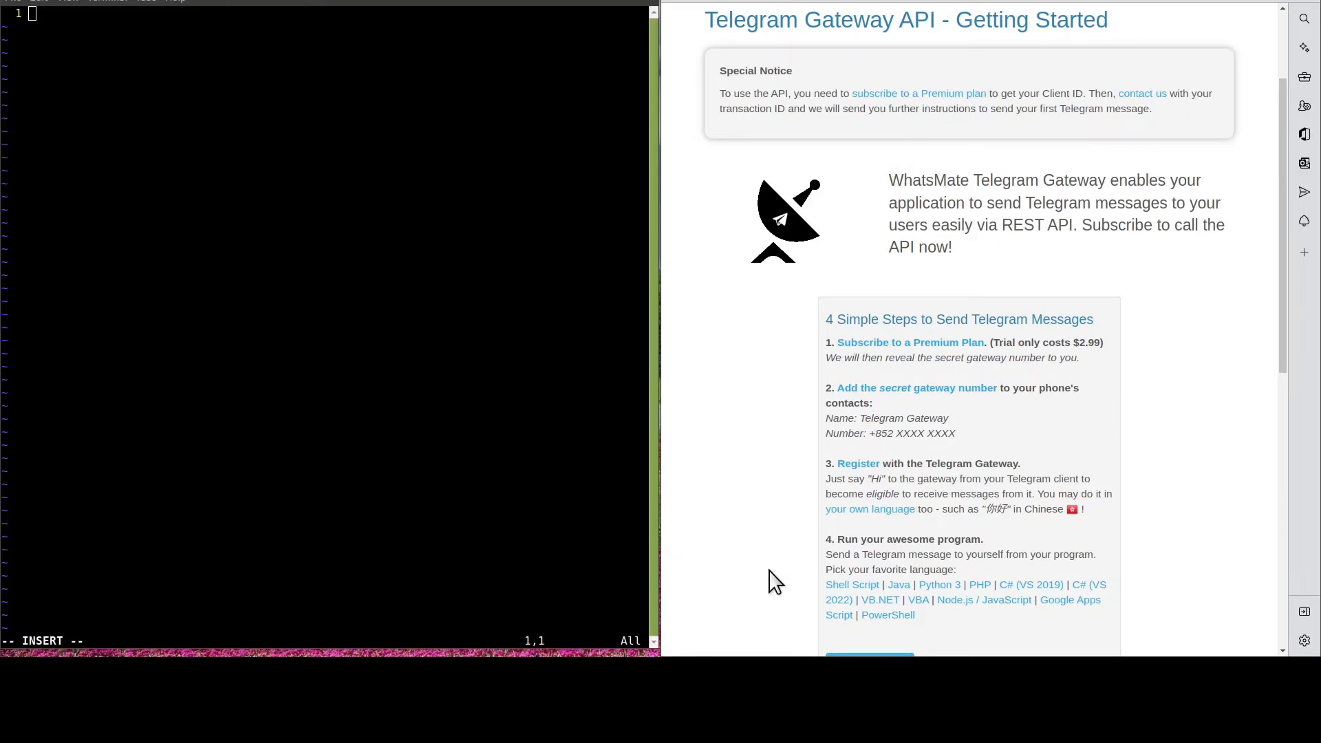
{"action": "mouse_move", "coordinate": [769, 599]}
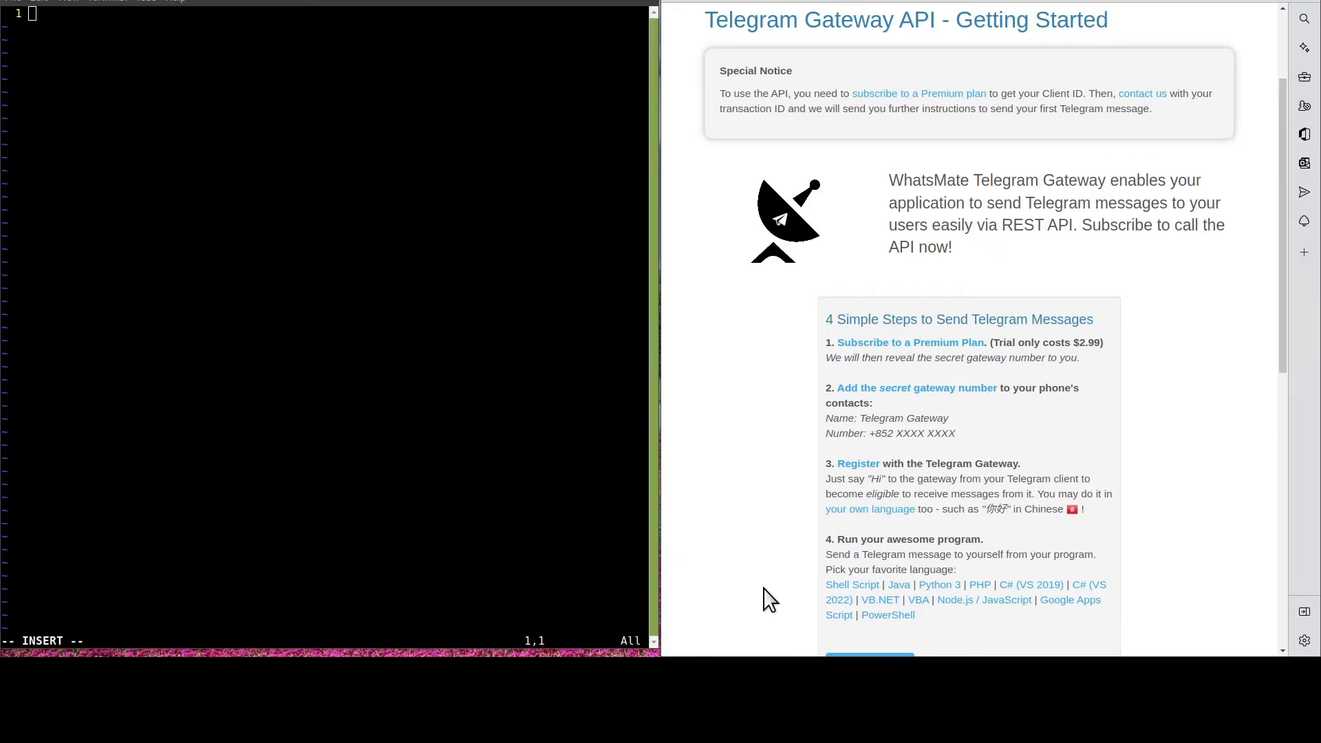
{"action": "mouse_move", "coordinate": [859, 594]}
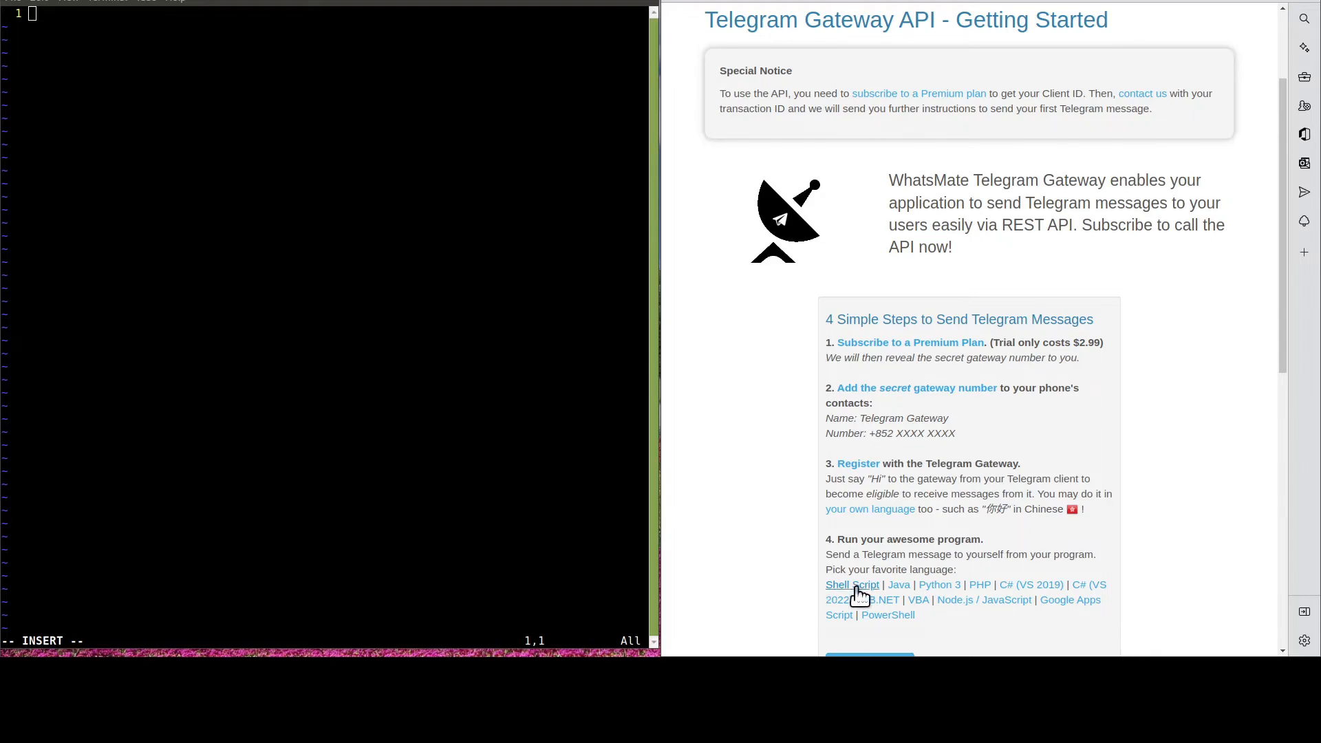
- View the Shell Script guide's bash sample source code for sending Telegram messages
{"action": "left_click", "coordinate": [842, 583]}
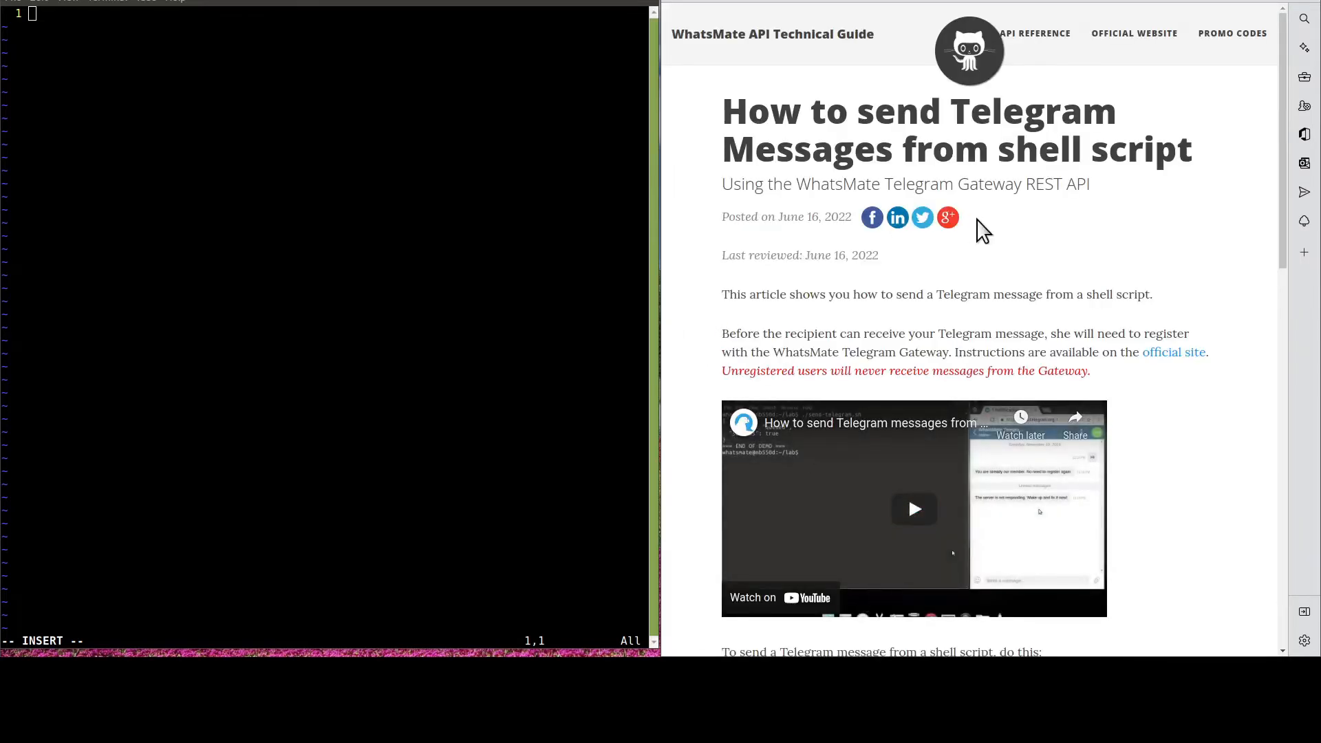
{"action": "scroll", "scroll_direction": "down", "scroll_amount": 3}
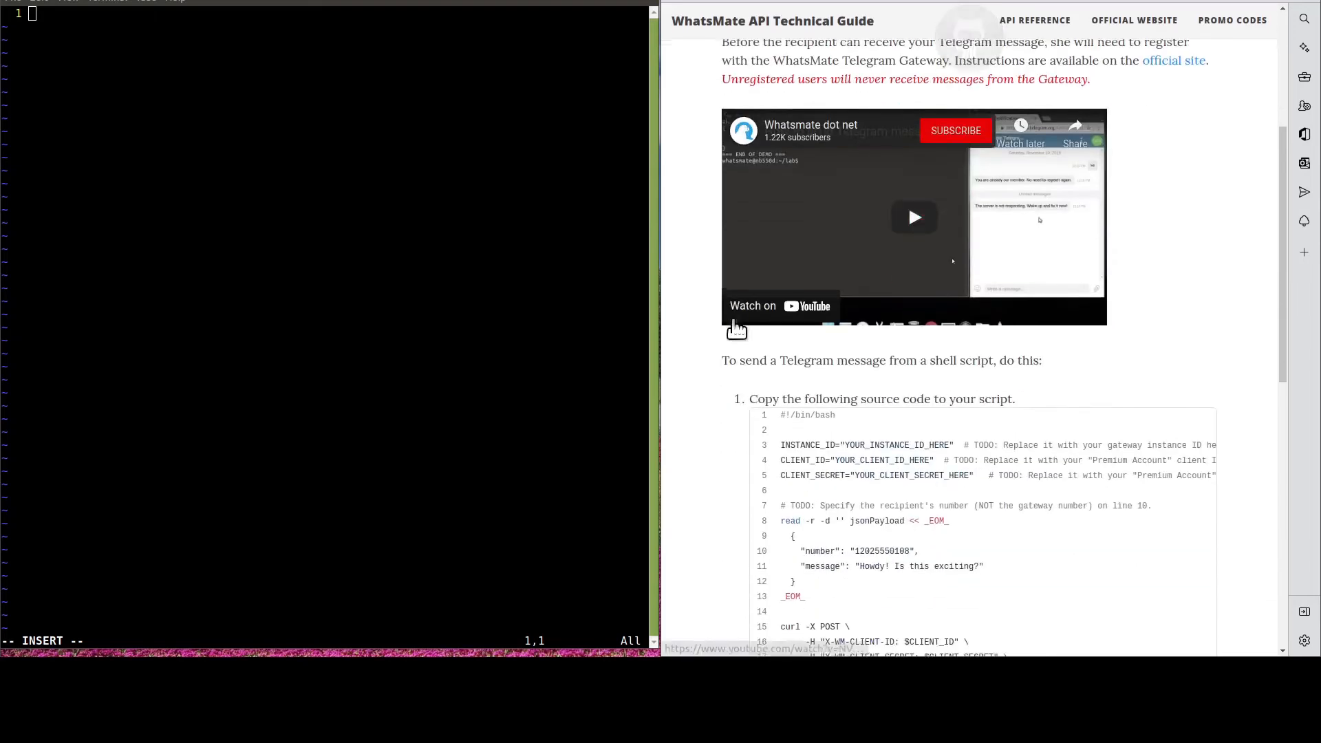
{"action": "scroll", "scroll_direction": "down", "scroll_amount": 3}
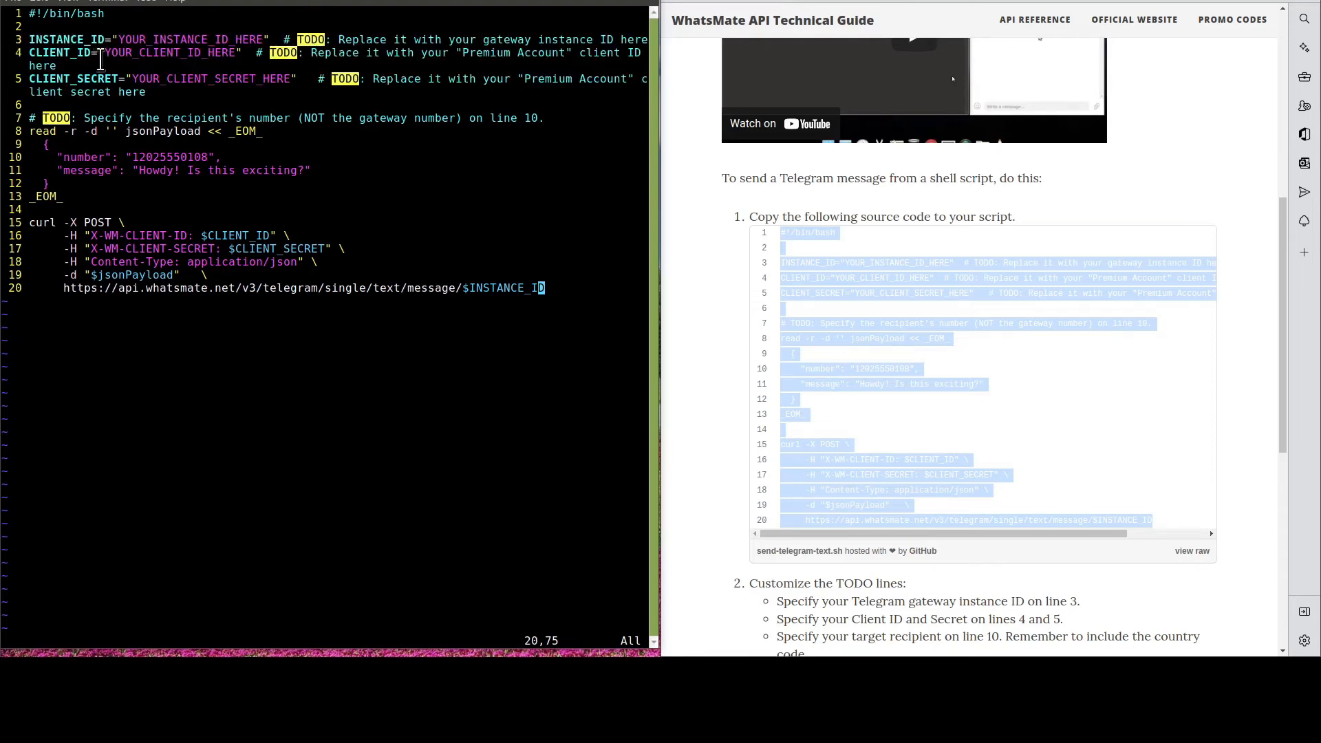
{"action": "mouse_move", "coordinate": [130, 91]}
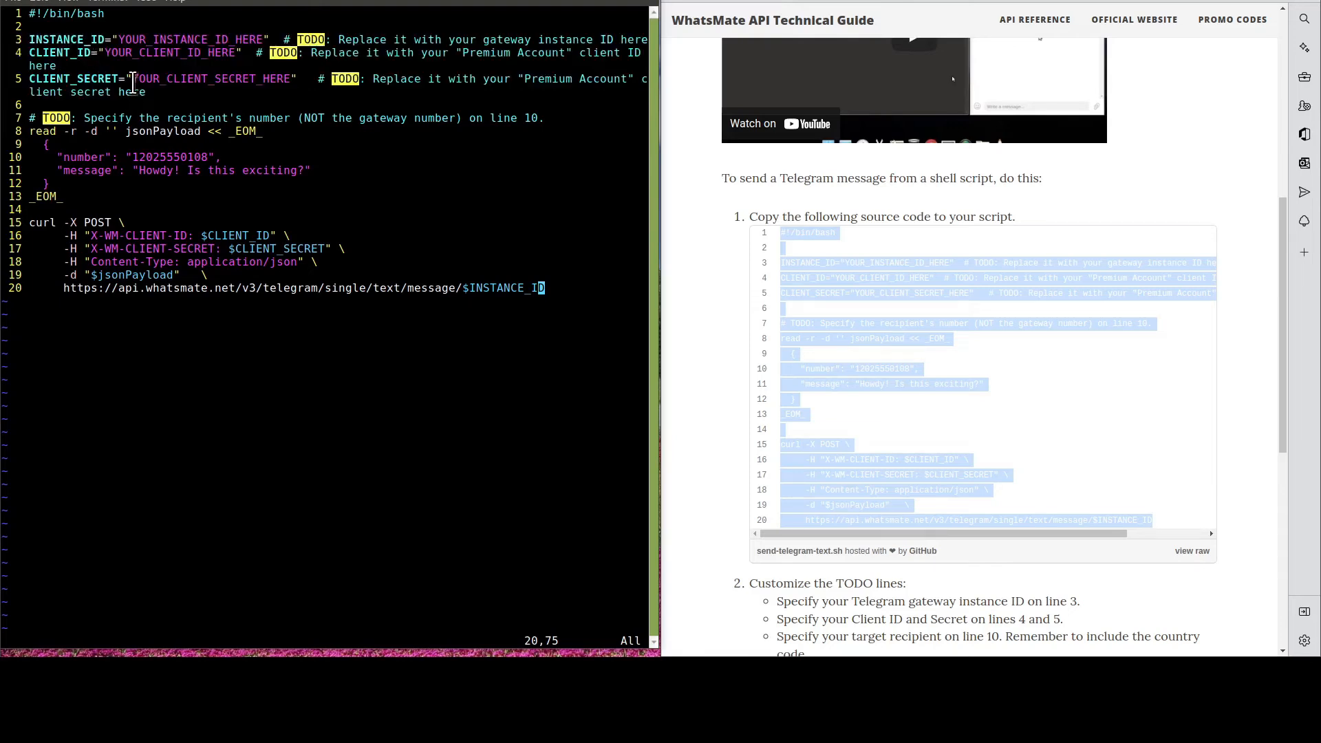
{"action": "mouse_move", "coordinate": [116, 157]}
{"action": "type", "text": "chmod 755 send-telegram-text.sh"}
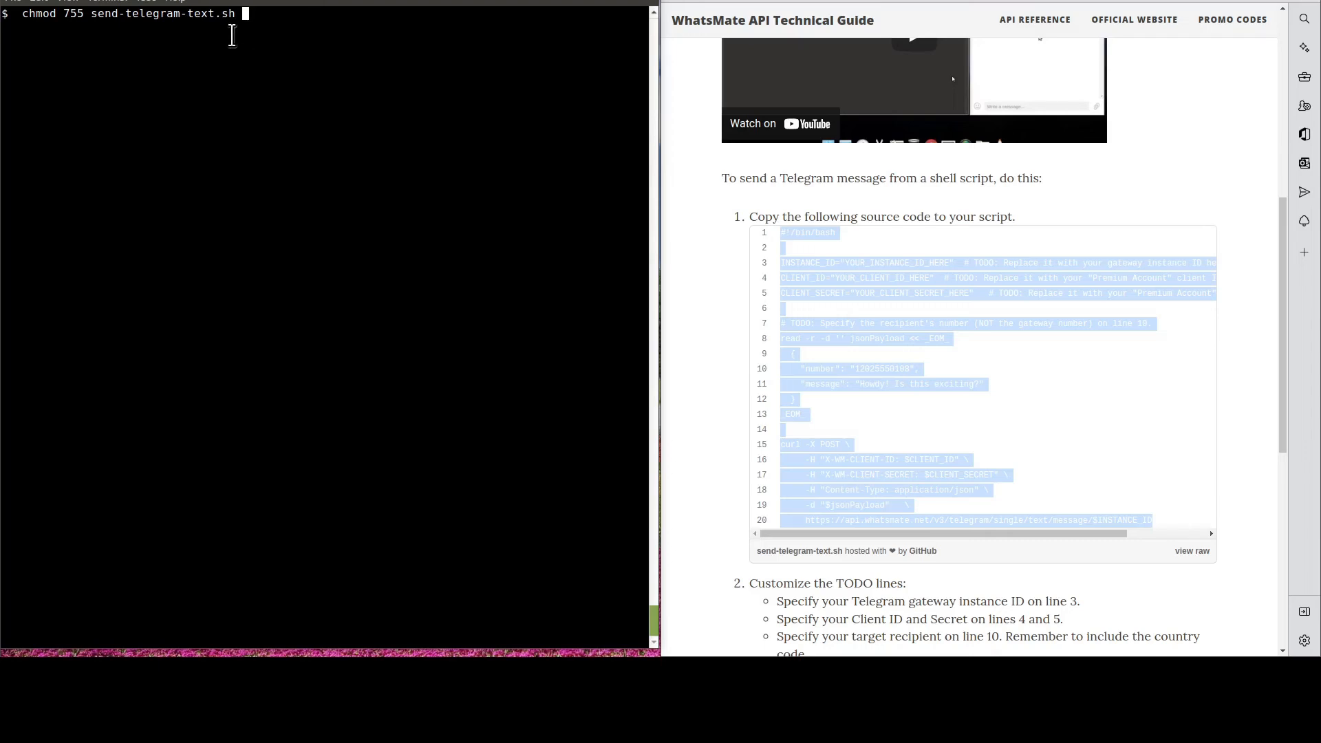
{"action": "mouse_move", "coordinate": [122, 62]}
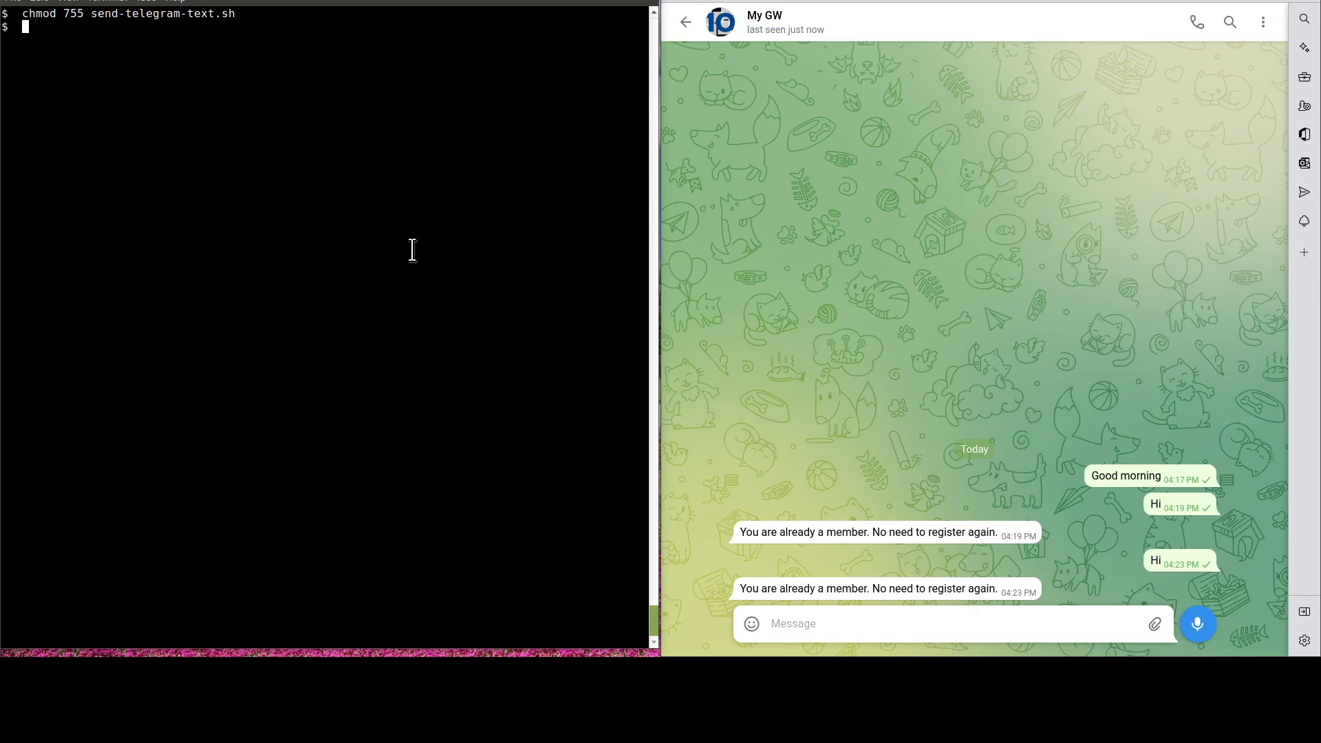
- Run ./send-telegram-text.sh and highlight the received 'Howdy! Is this exciting?' message in My GW chat
{"action": "type", "text": "./send-telegram-text.sh"}
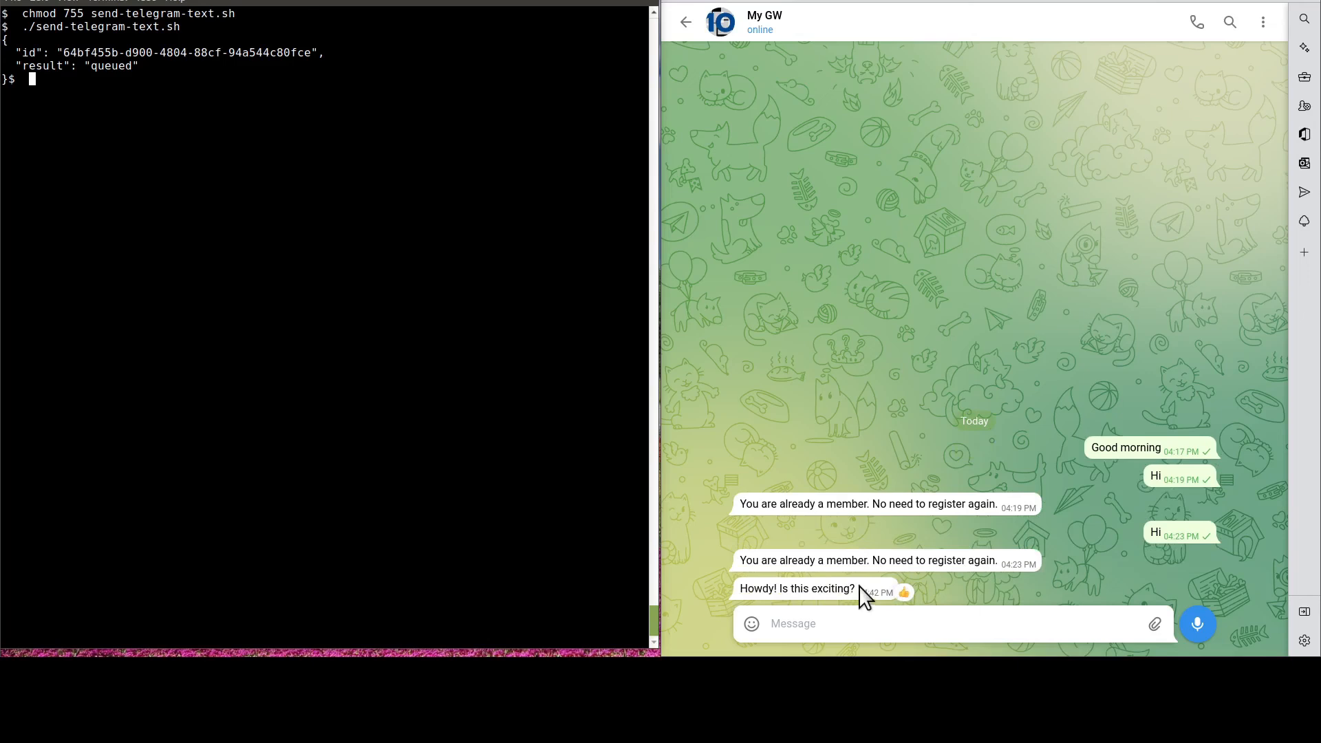
{"action": "double_click", "coordinate": [797, 588]}
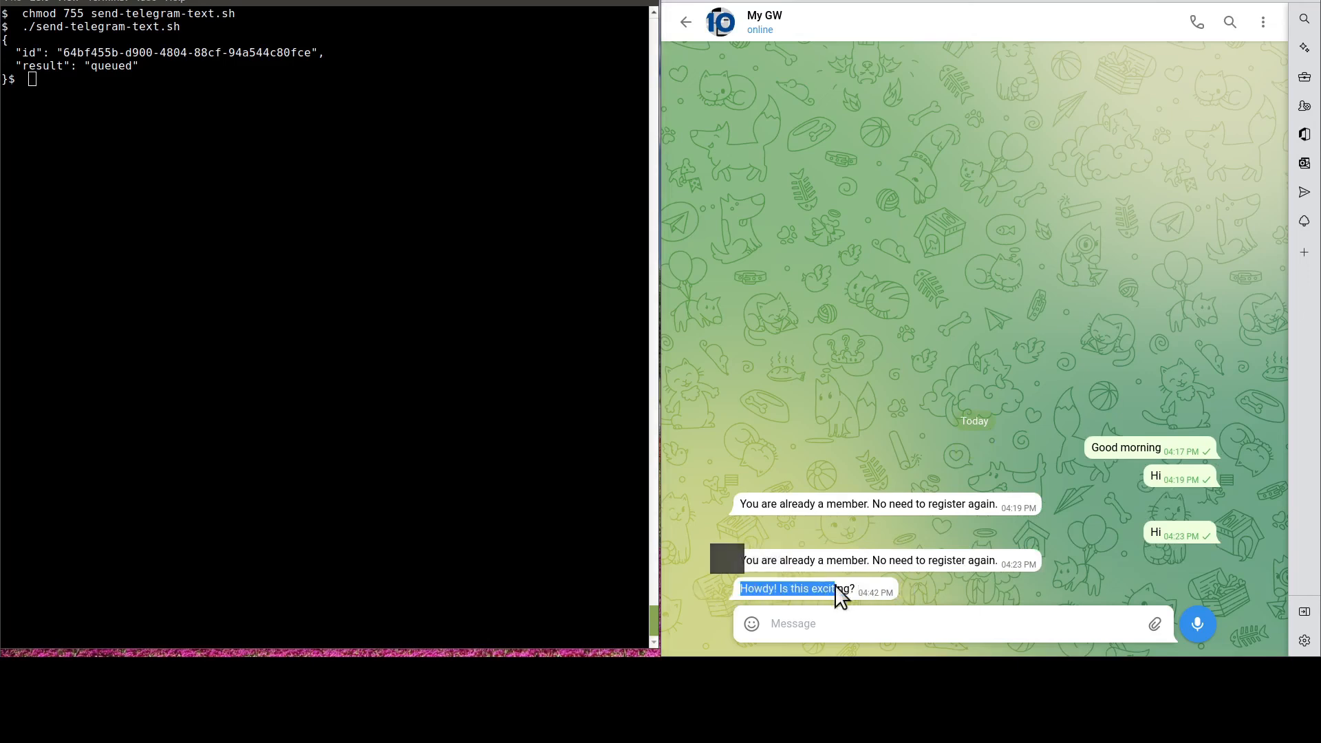